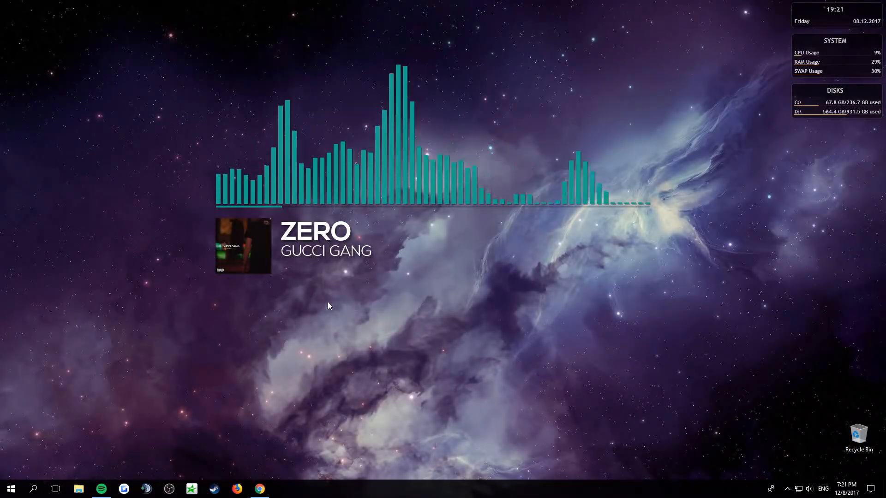
{"action": "mouse_move", "coordinate": [300, 310]}
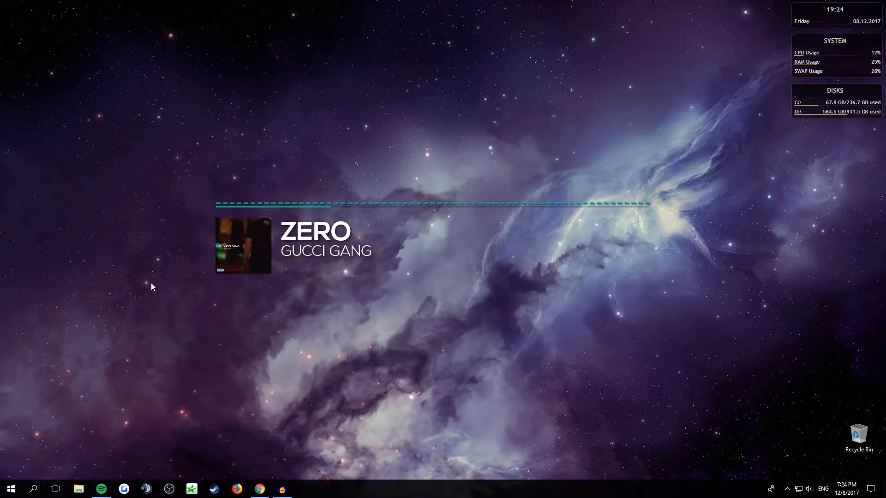
{"action": "mouse_move", "coordinate": [443, 304]}
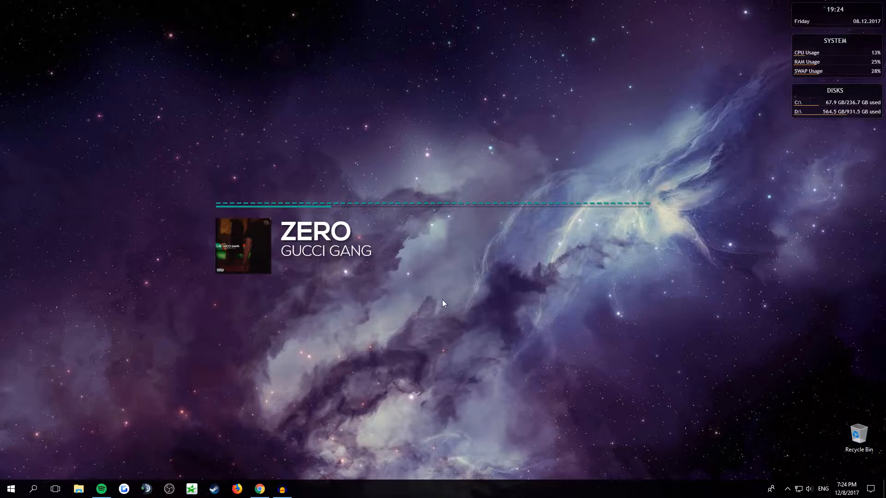
{"action": "mouse_move", "coordinate": [312, 422]}
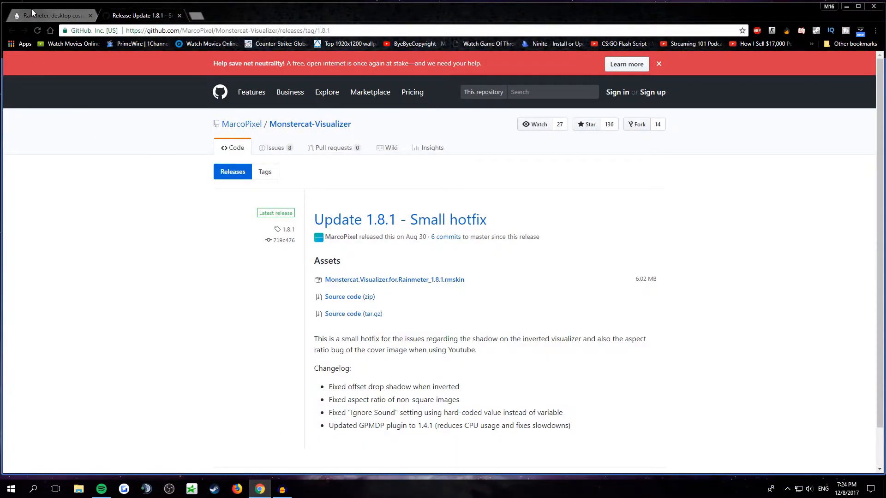
Download and launch the Rainmeter 4.1 installer, then download the Monstercat Visualizer .rmskin file.
{"action": "left_click", "coordinate": [51, 15]}
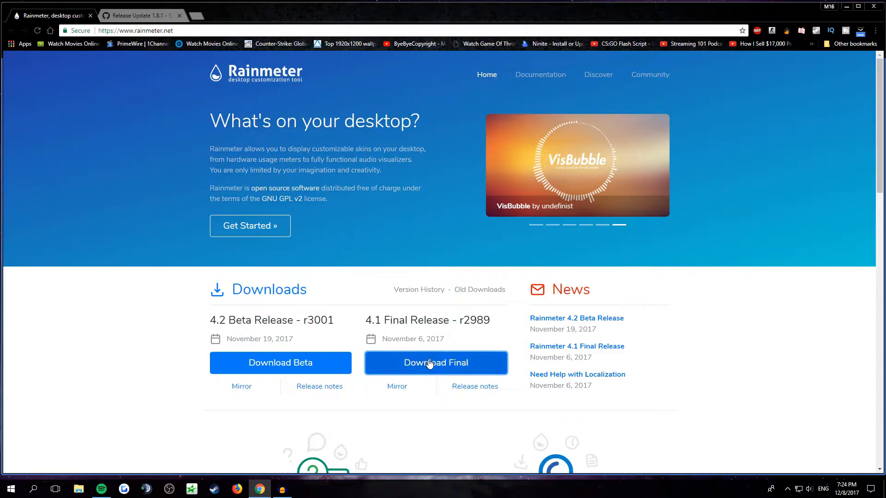
{"action": "scroll", "scroll_direction": "down", "scroll_amount": 3}
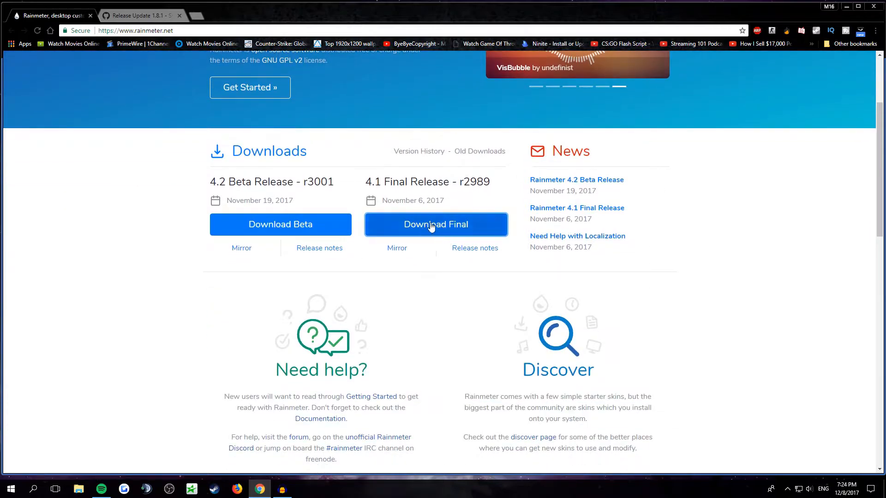
{"action": "left_click", "coordinate": [435, 224]}
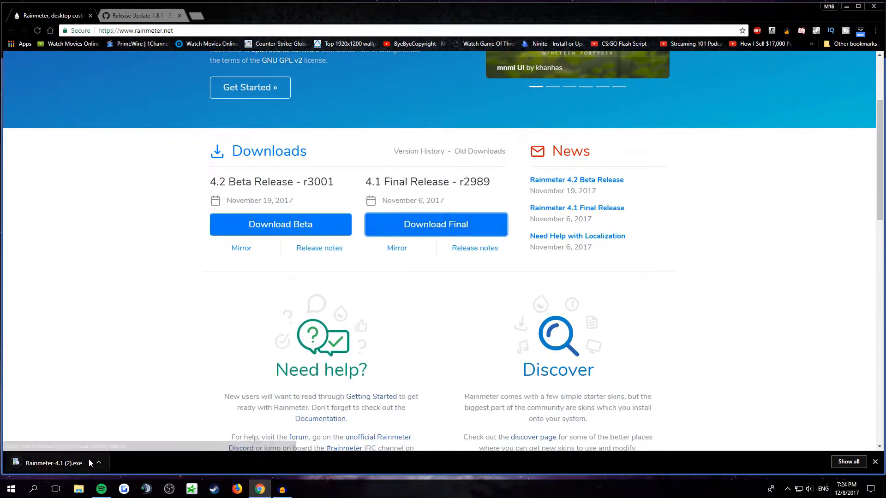
{"action": "left_click", "coordinate": [139, 15]}
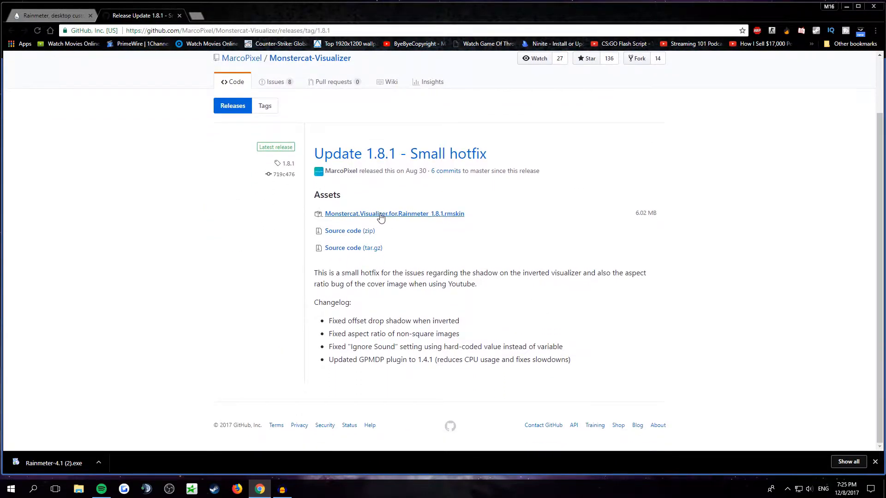
{"action": "mouse_move", "coordinate": [376, 216]}
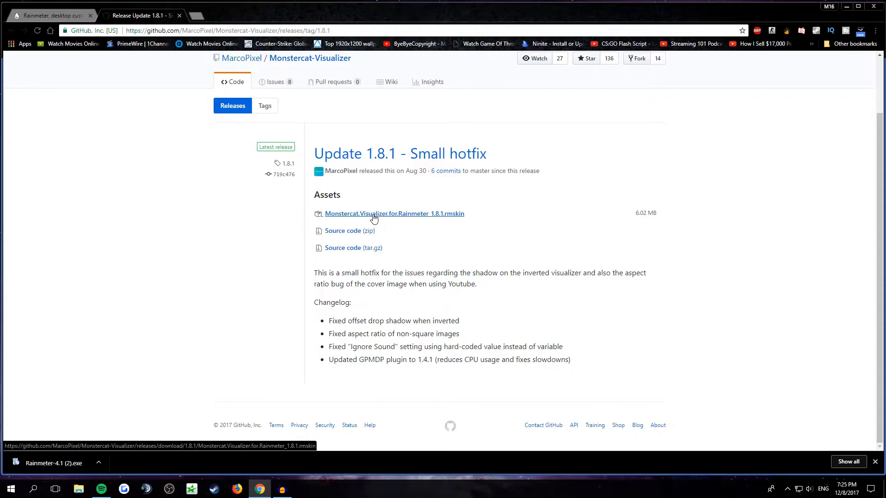
{"action": "left_click", "coordinate": [395, 214]}
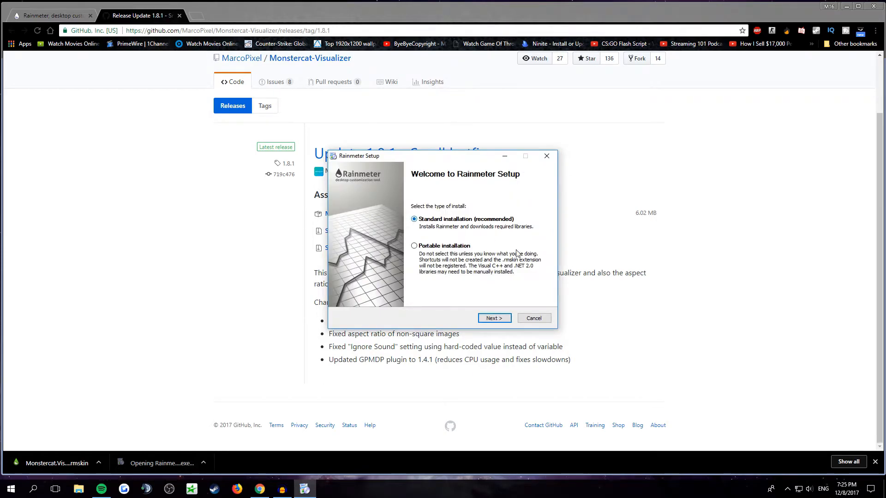
Accept Standard installation, default Program Files destination and startup launch, then install.
{"action": "left_click", "coordinate": [493, 317]}
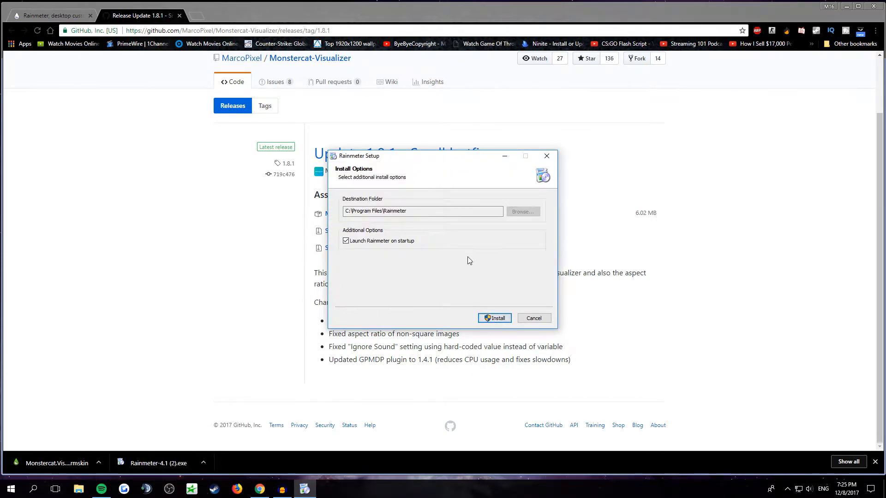
{"action": "left_click", "coordinate": [533, 317]}
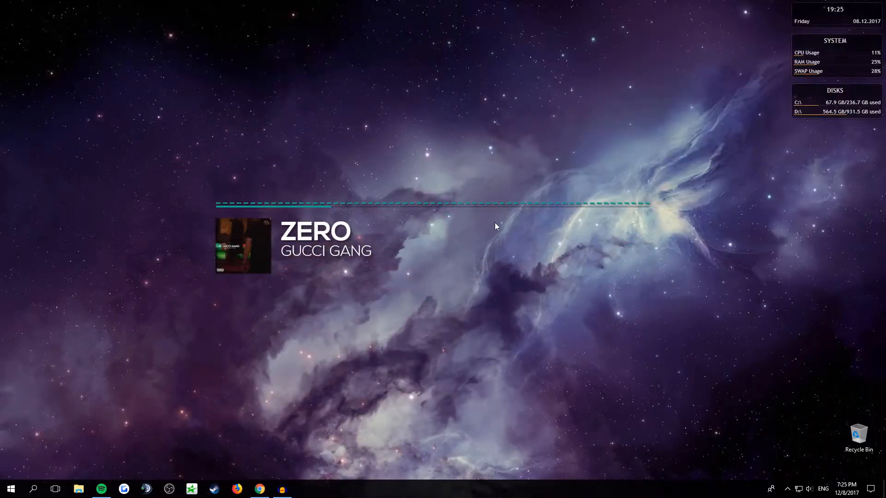
{"action": "mouse_move", "coordinate": [843, 74]}
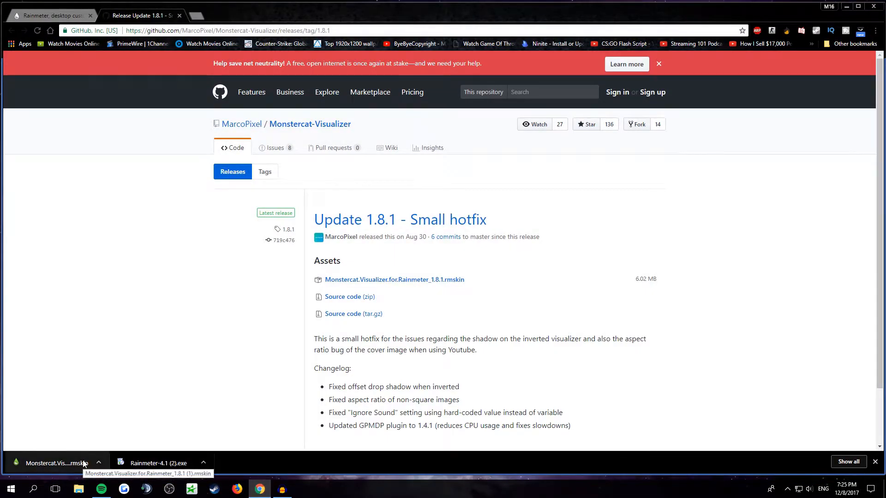
{"action": "mouse_move", "coordinate": [297, 371]}
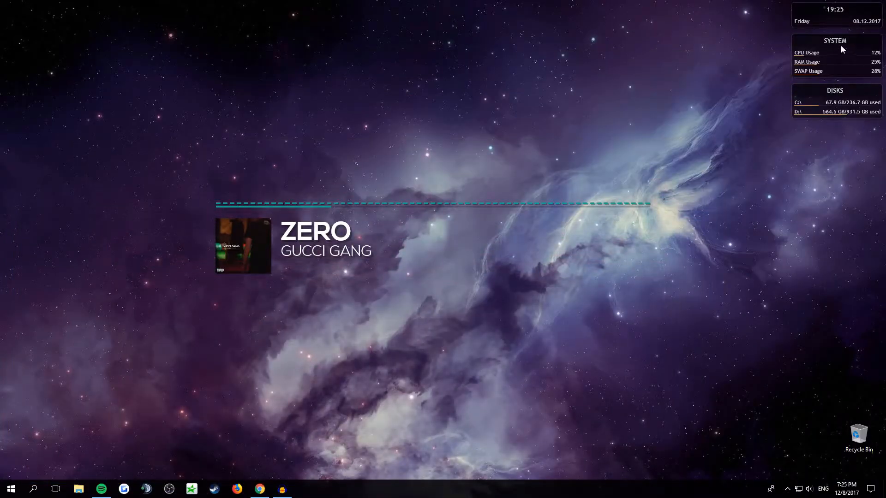
Bring Chrome back to the Monstercat Visualizer release page.
{"action": "left_click", "coordinate": [259, 489]}
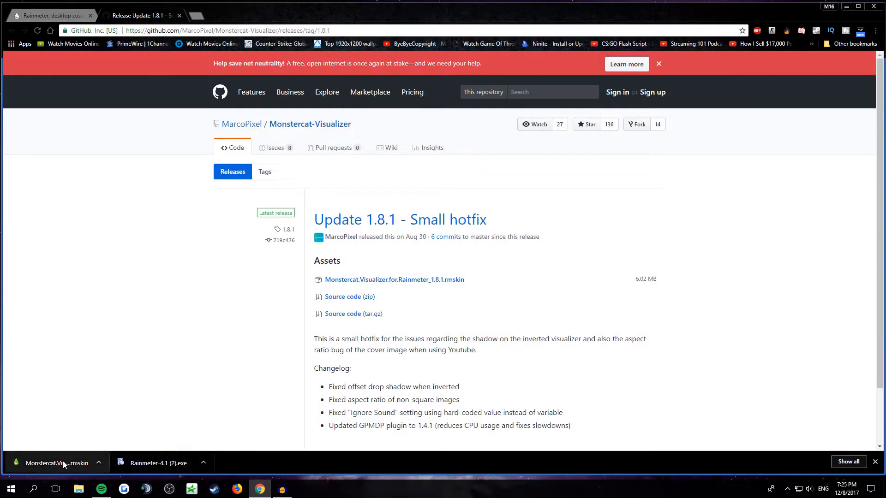
{"action": "mouse_move", "coordinate": [64, 464]}
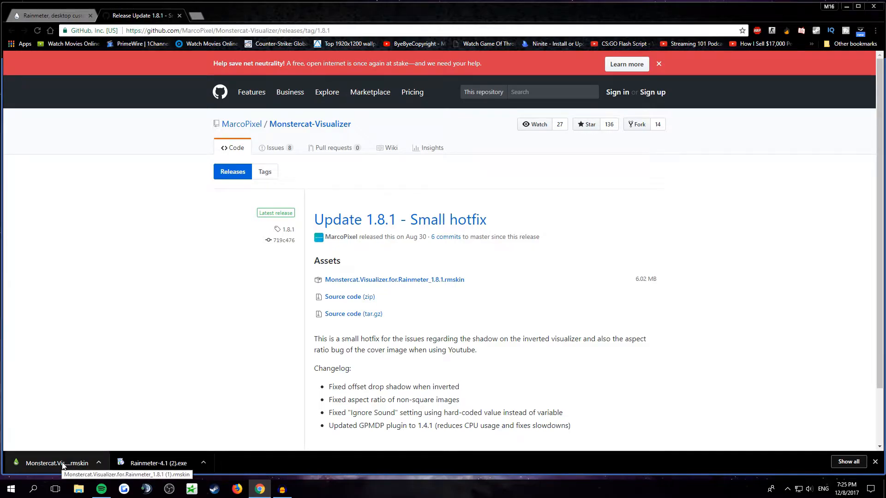
Open the Monstercat Visualizer 1.8.1 .rmskin package in Skin Installer, then cancel.
{"action": "left_click", "coordinate": [56, 463]}
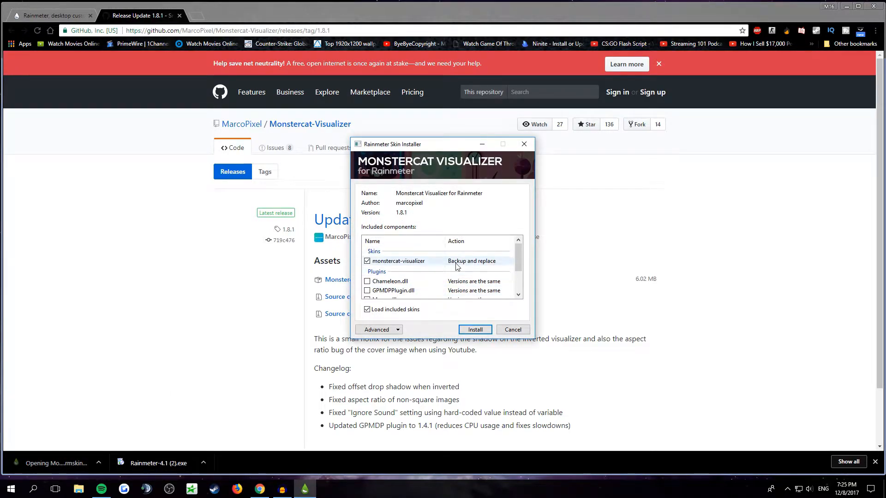
{"action": "mouse_move", "coordinate": [415, 277]}
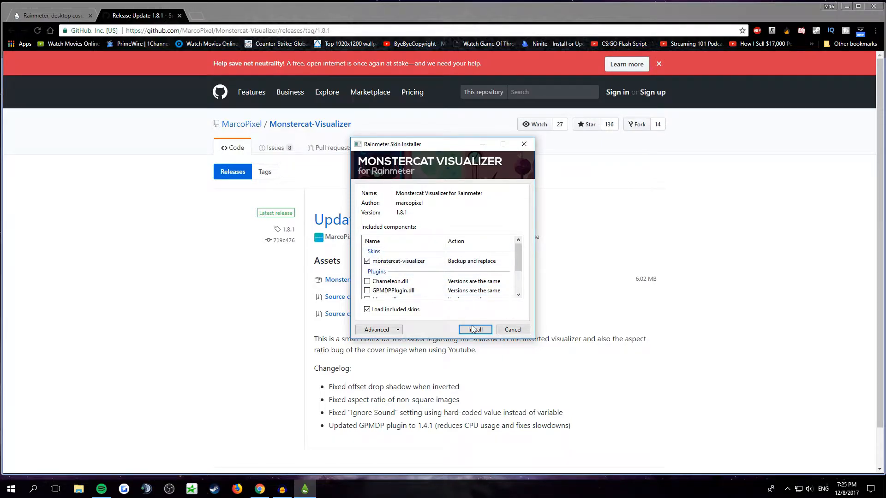
{"action": "mouse_move", "coordinate": [512, 329]}
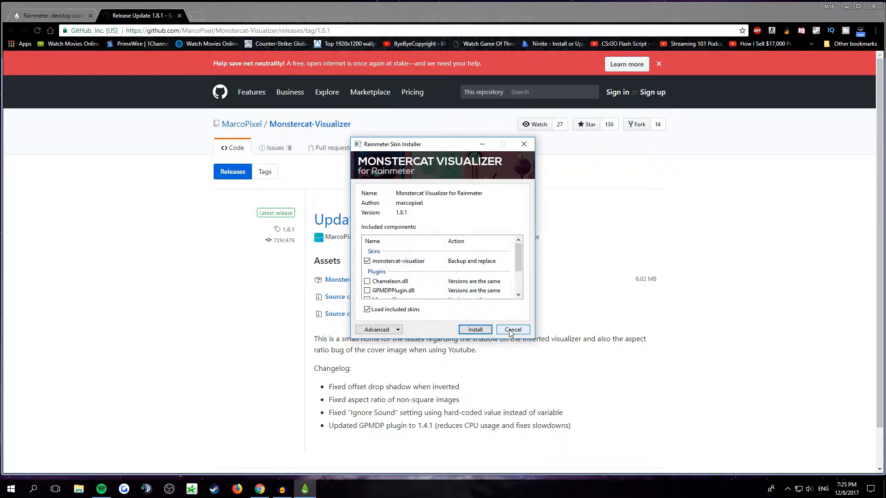
{"action": "left_click", "coordinate": [511, 329]}
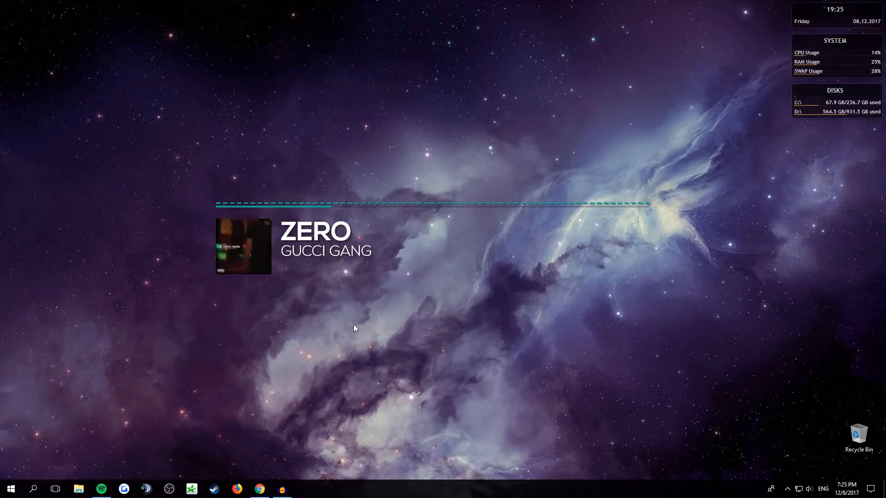
{"action": "mouse_move", "coordinate": [243, 245]}
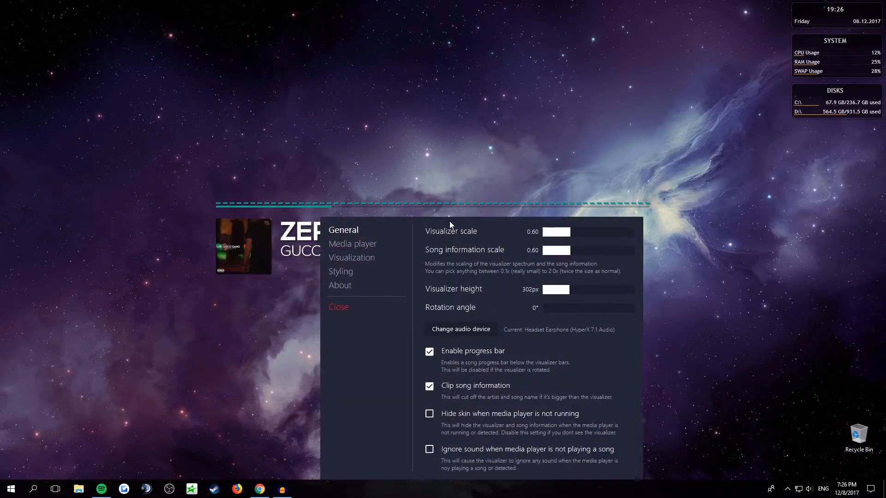
Open the visualizer's General settings and try visualizer scales between 0.46 and 1.15.
{"action": "right_click", "coordinate": [243, 246]}
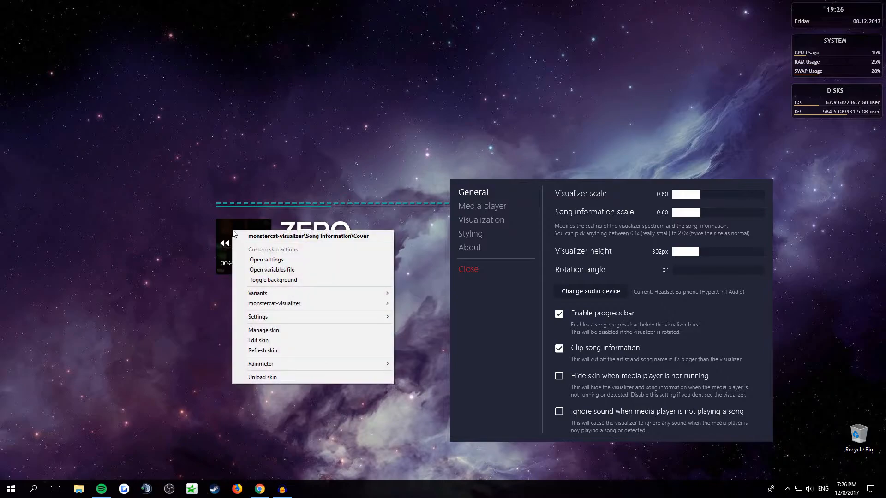
{"action": "left_click", "coordinate": [496, 318]}
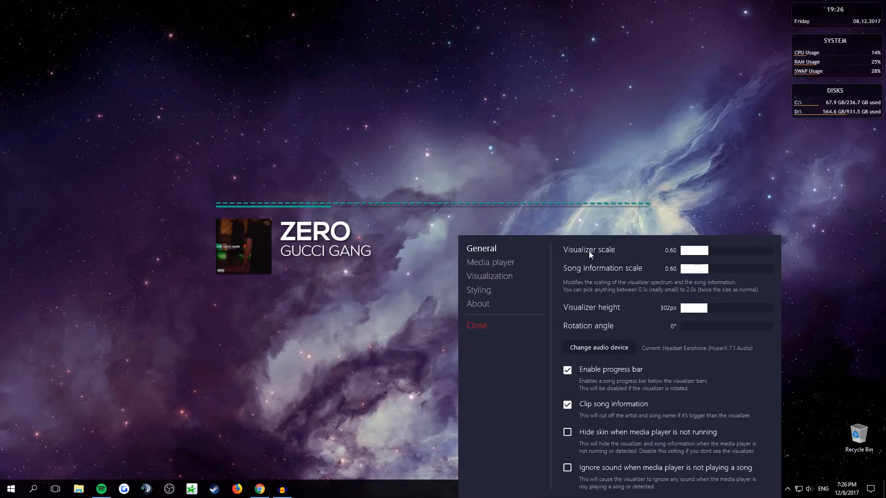
{"action": "mouse_move", "coordinate": [649, 255]}
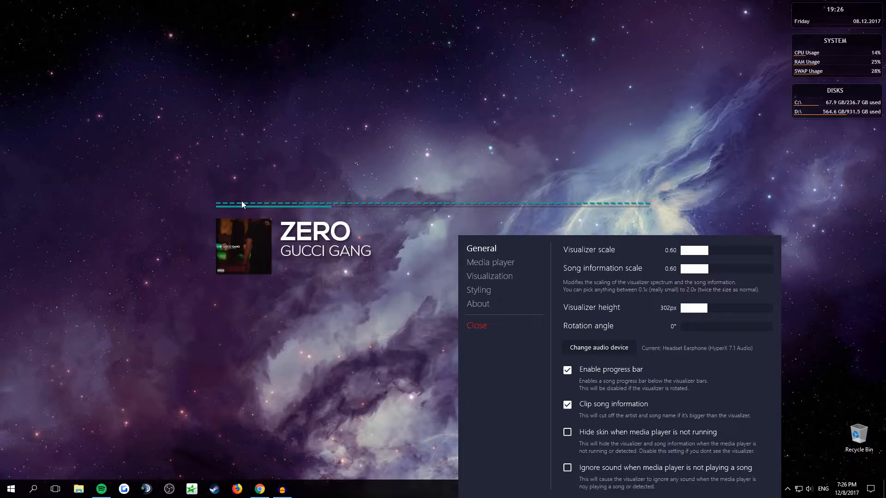
{"action": "left_click_drag", "start_coordinate": [694, 250], "coordinate": [735, 250]}
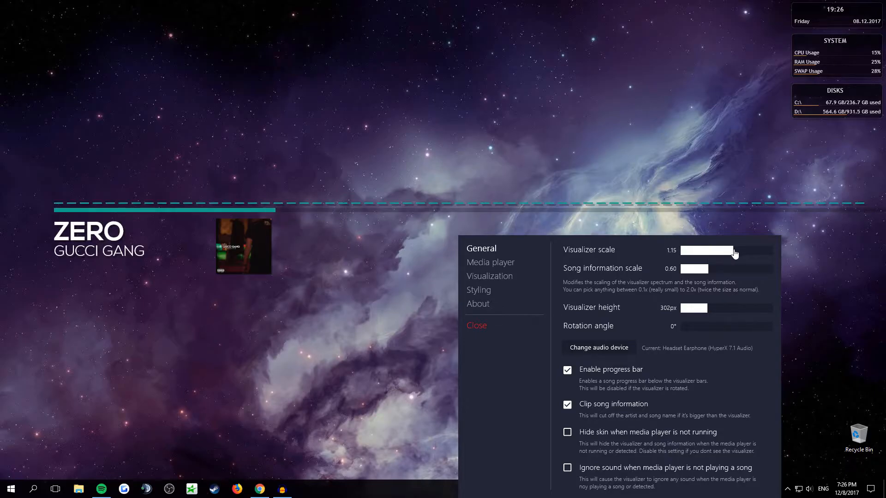
{"action": "left_click_drag", "start_coordinate": [732, 250], "coordinate": [697, 251]}
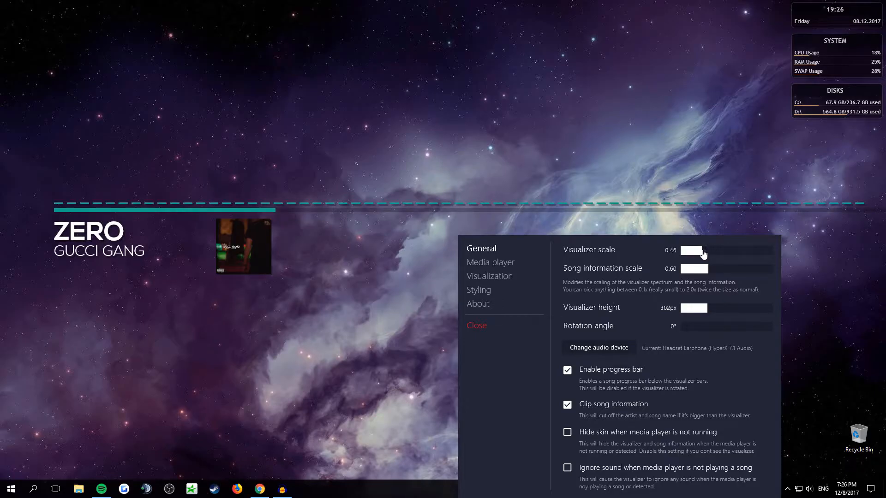
{"action": "left_click_drag", "start_coordinate": [692, 250], "coordinate": [709, 250]}
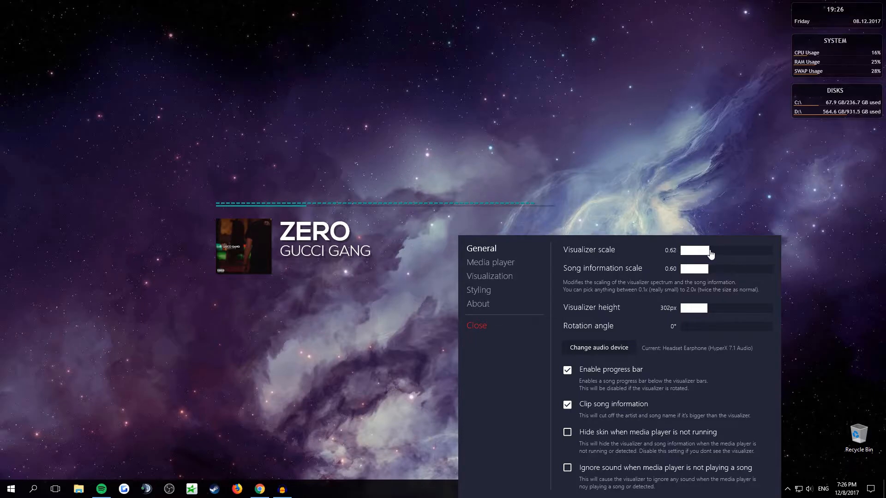
{"action": "left_click_drag", "start_coordinate": [698, 250], "coordinate": [715, 250]}
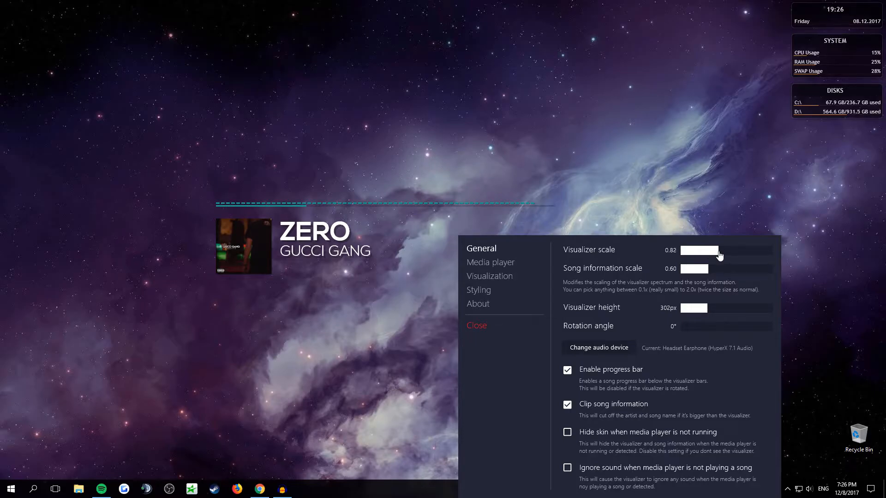
{"action": "left_click_drag", "start_coordinate": [720, 250], "coordinate": [716, 250]}
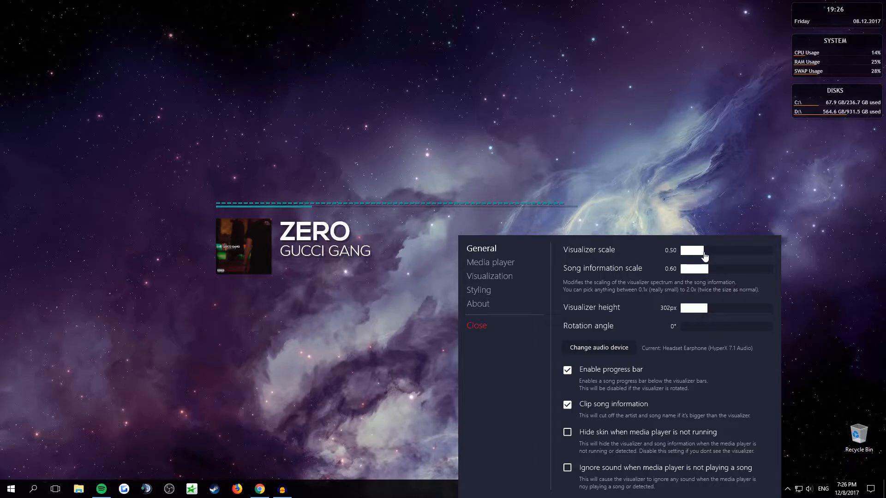
{"action": "left_click_drag", "start_coordinate": [692, 250], "coordinate": [709, 250]}
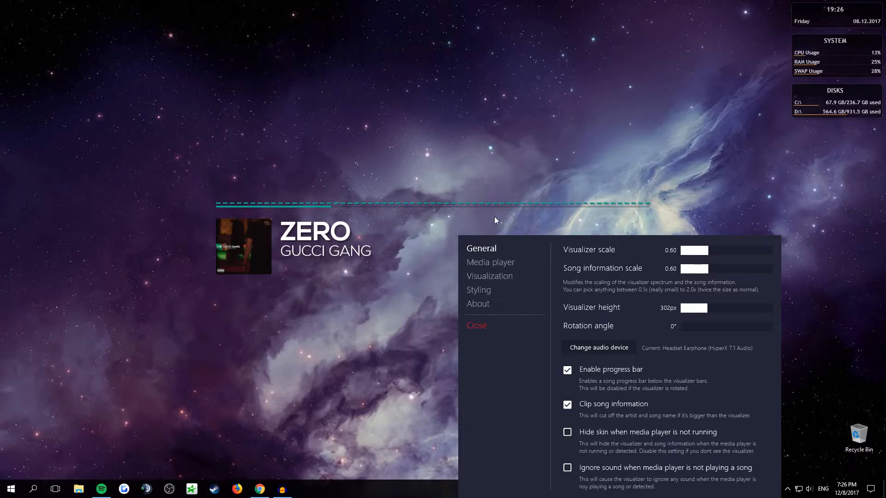
{"action": "left_click_drag", "start_coordinate": [700, 250], "coordinate": [694, 250]}
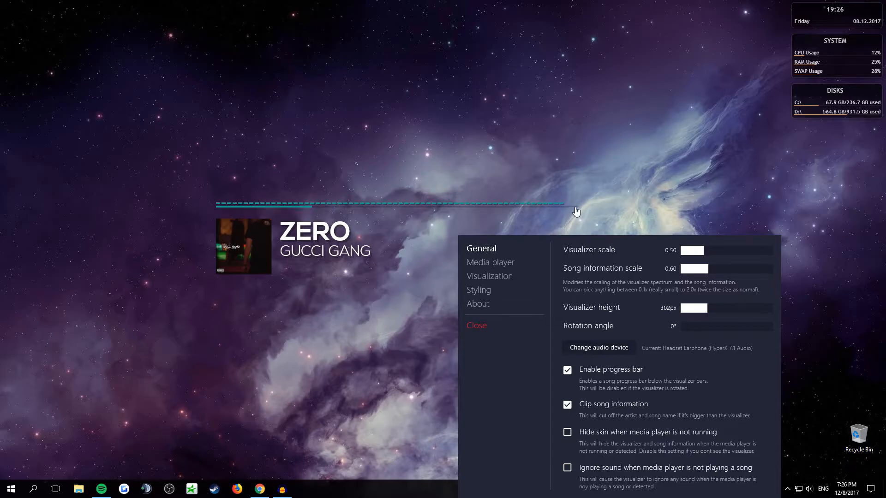
{"action": "mouse_move", "coordinate": [336, 211]}
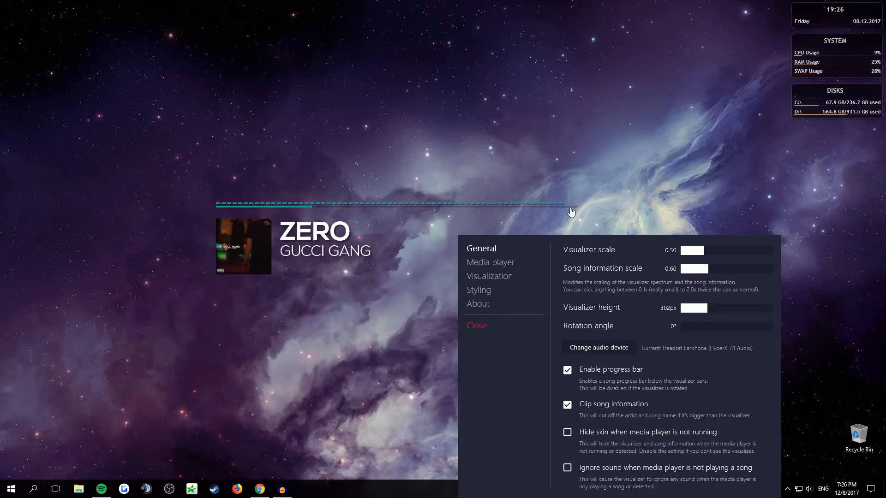
Settle visualizer scale at 0.60, then try a larger song information scale and return it to 0.60.
{"action": "left_click_drag", "start_coordinate": [690, 250], "coordinate": [705, 250]}
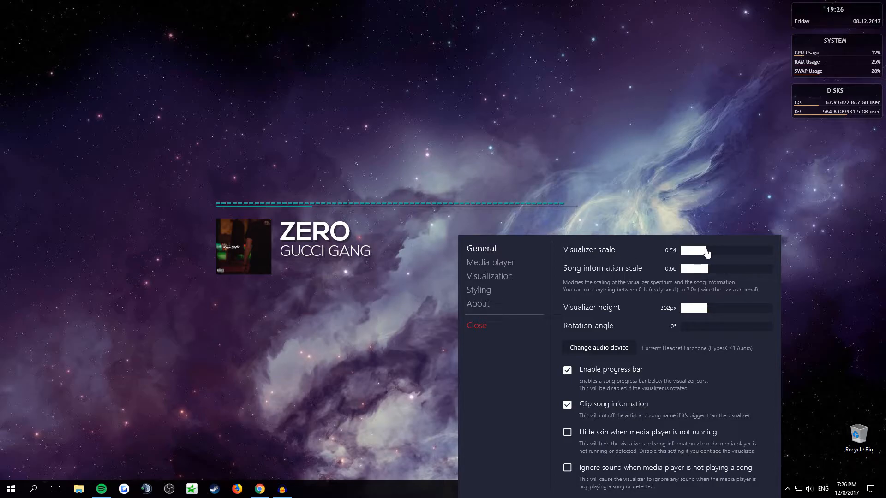
{"action": "left_click_drag", "start_coordinate": [692, 250], "coordinate": [698, 250]}
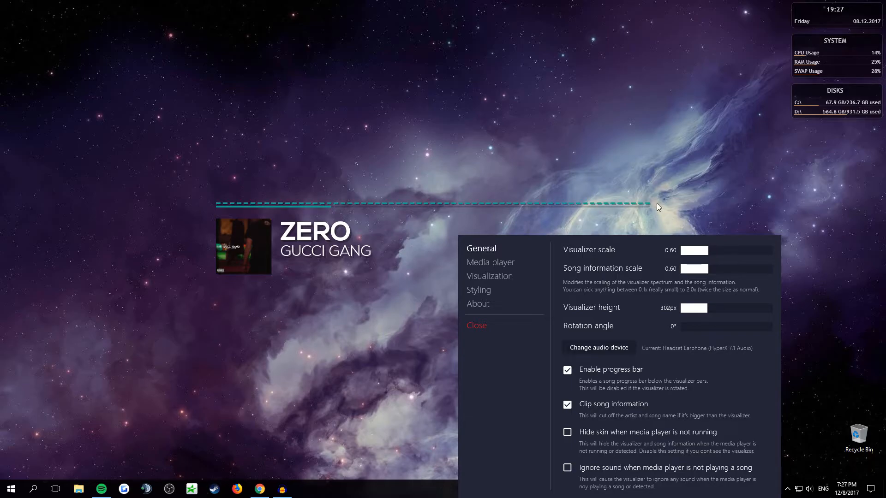
{"action": "mouse_move", "coordinate": [598, 274]}
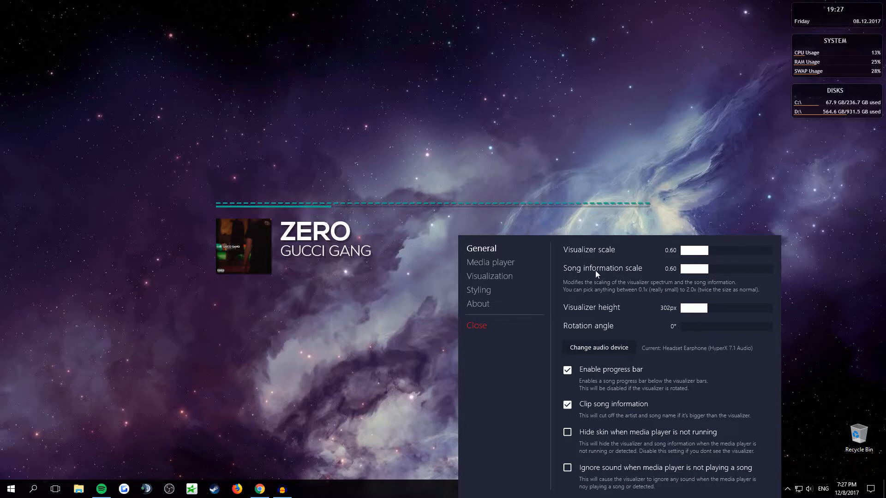
{"action": "left_click_drag", "start_coordinate": [684, 269], "coordinate": [715, 269]}
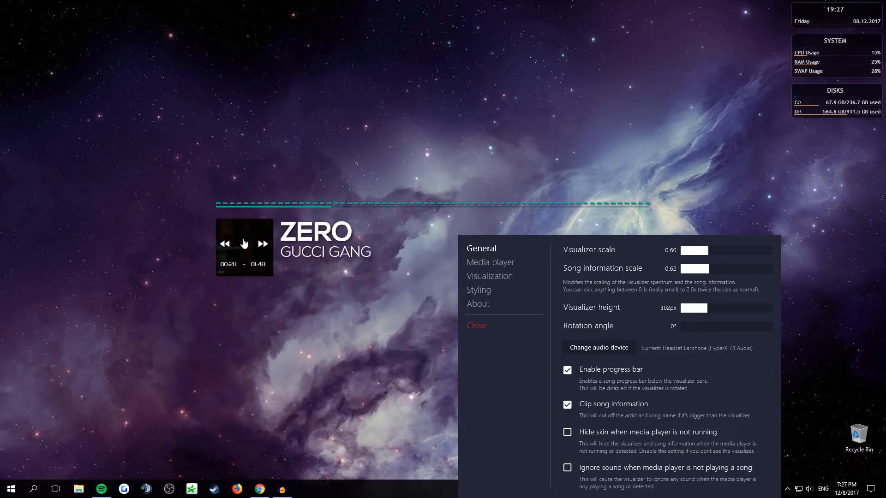
{"action": "left_click_drag", "start_coordinate": [700, 269], "coordinate": [709, 273]}
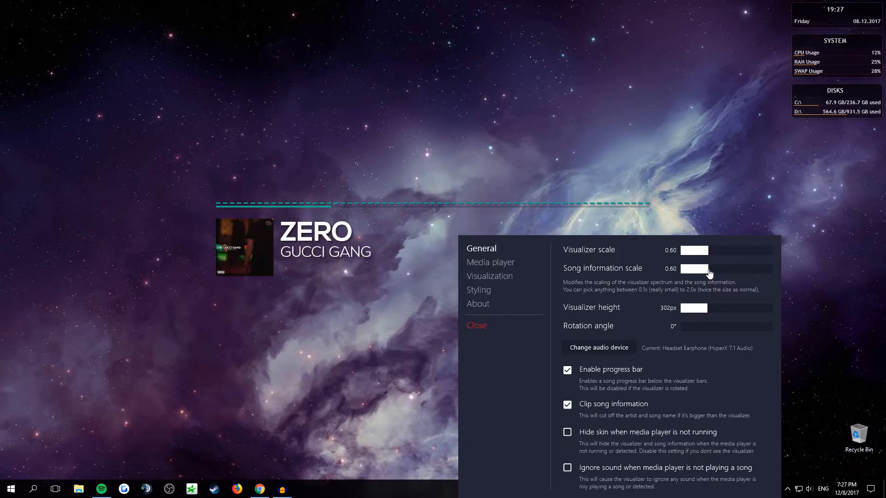
{"action": "mouse_move", "coordinate": [657, 274]}
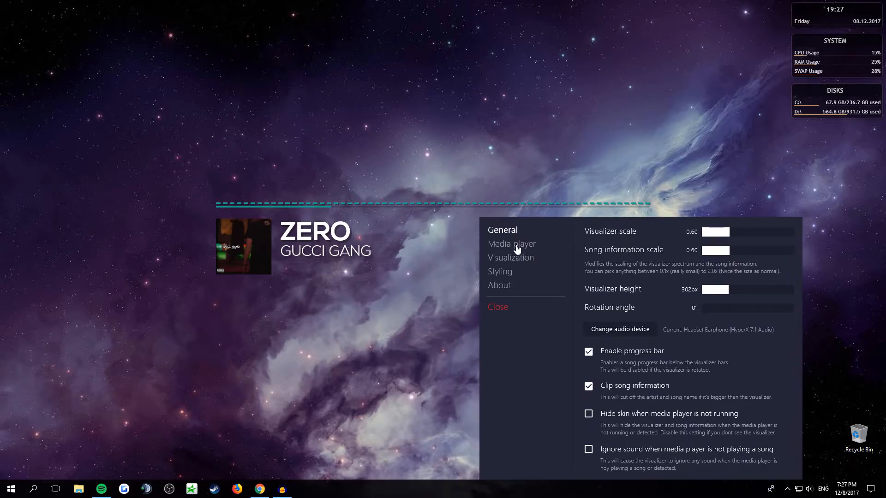
{"action": "mouse_move", "coordinate": [513, 261]}
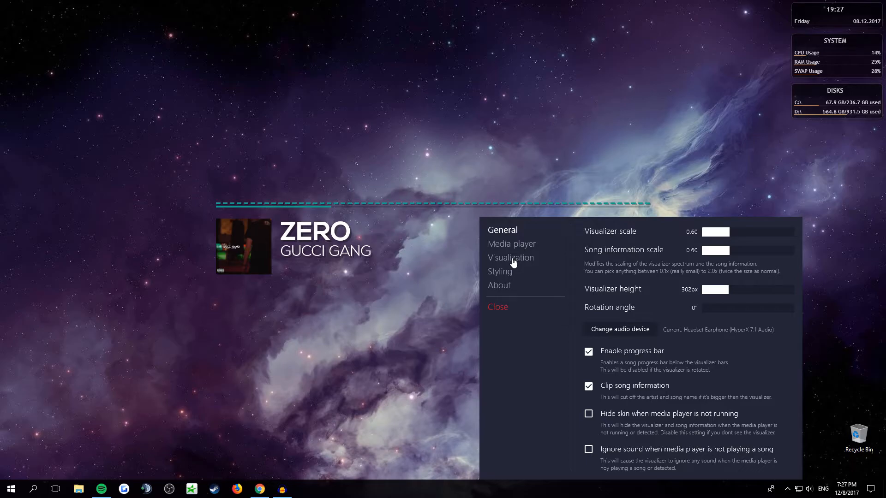
Open the Visualization settings page, then move on to the Styling page.
{"action": "left_click", "coordinate": [511, 257]}
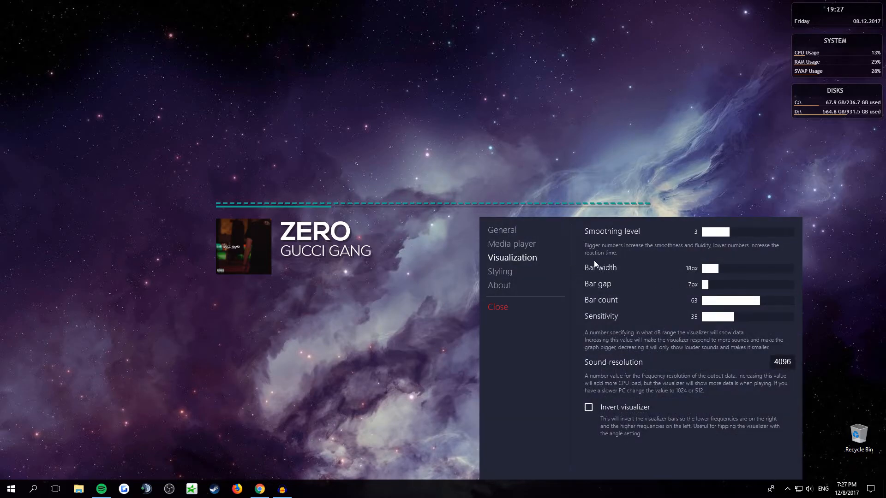
{"action": "mouse_move", "coordinate": [606, 309]}
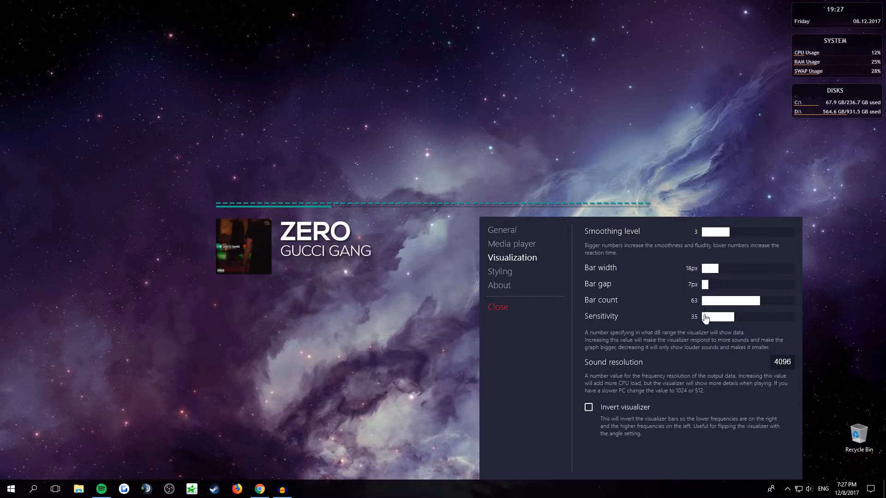
{"action": "left_click", "coordinate": [500, 272]}
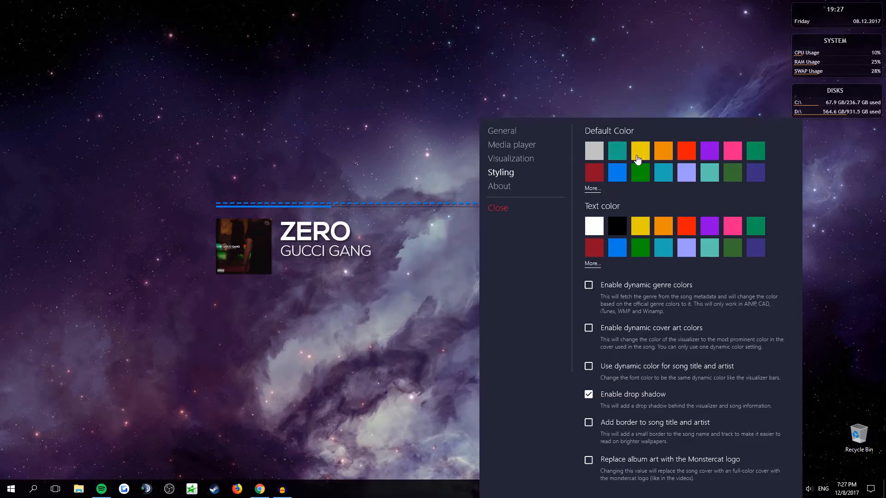
{"action": "mouse_move", "coordinate": [566, 207]}
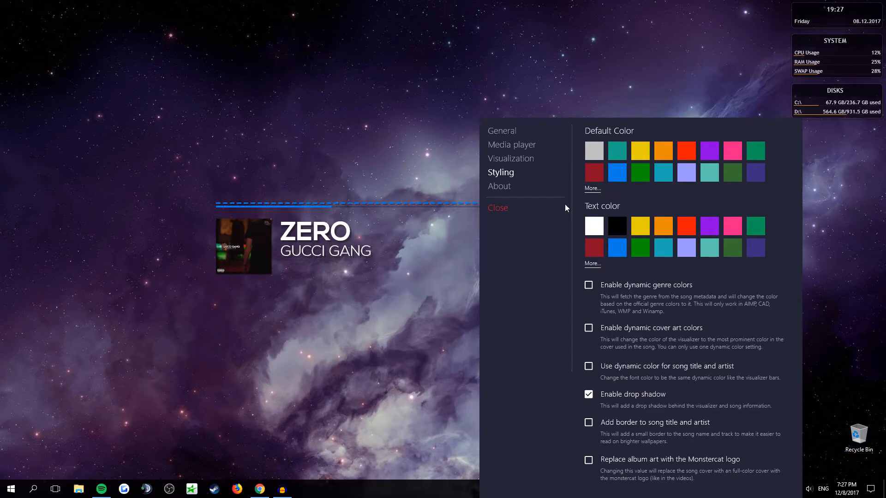
Pick a Default Color swatch turning the bars teal and keep the text colour white.
{"action": "left_click", "coordinate": [640, 227]}
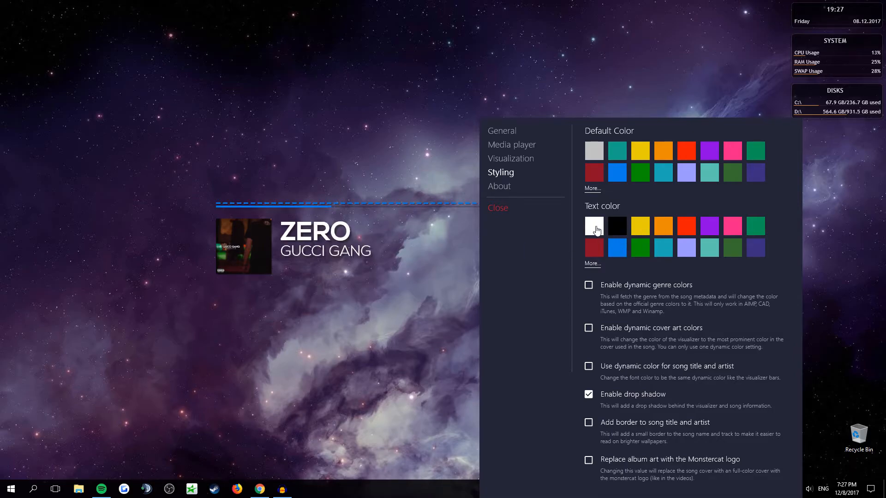
{"action": "left_click", "coordinate": [732, 172]}
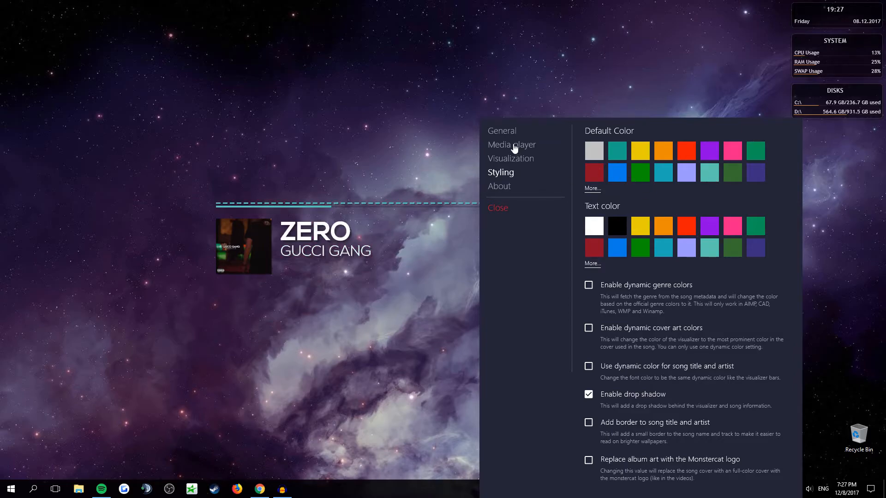
Open Media player settings, pause the song in Spotify, and choose the Spotify source tile.
{"action": "left_click", "coordinate": [511, 145]}
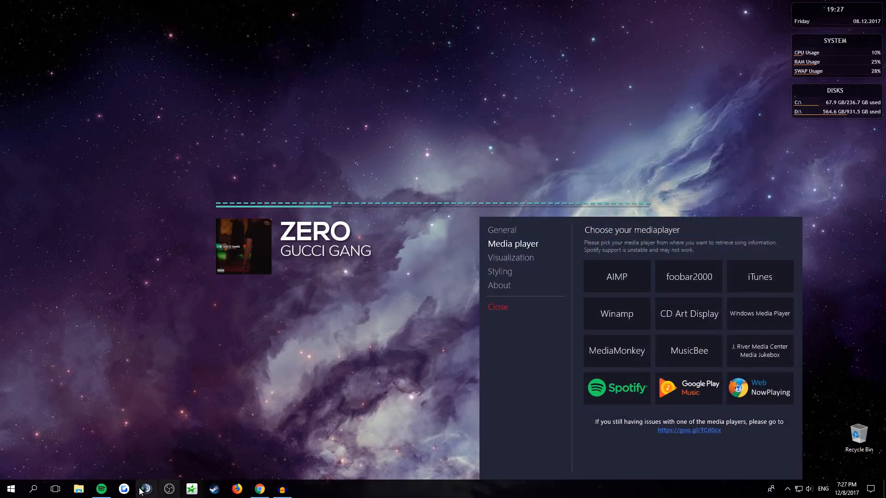
{"action": "left_click", "coordinate": [101, 488]}
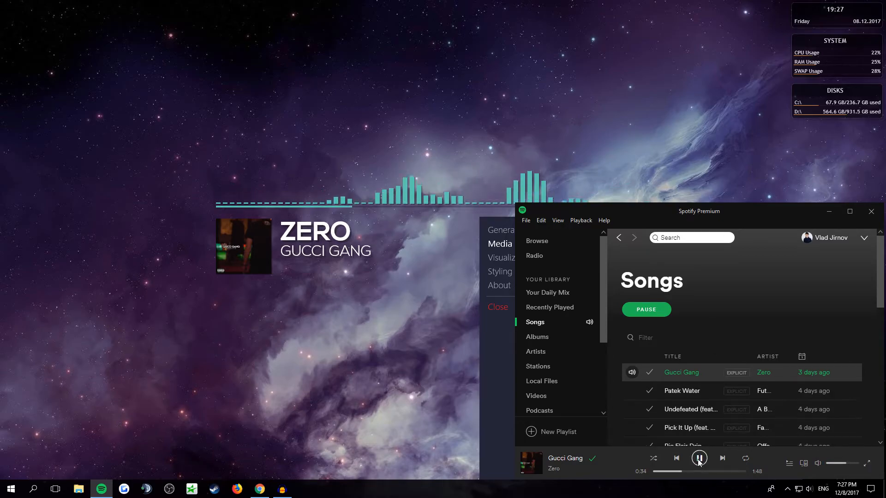
{"action": "left_click", "coordinate": [512, 244]}
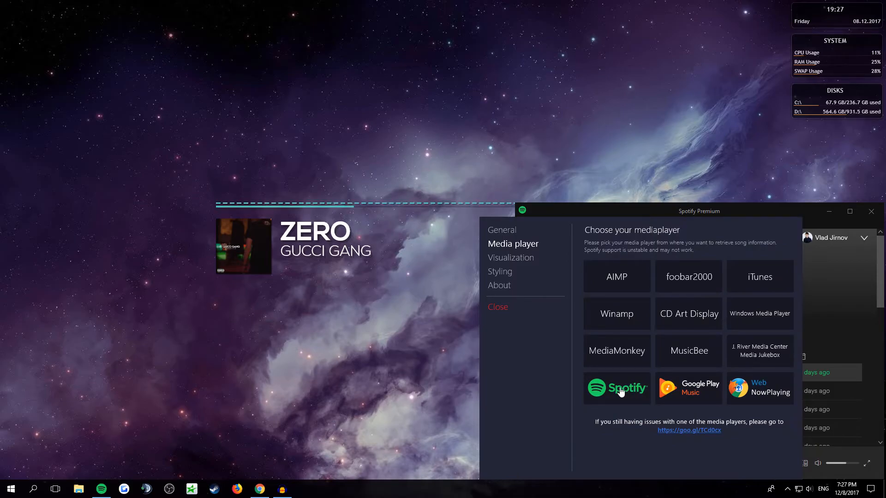
{"action": "left_click", "coordinate": [616, 387]}
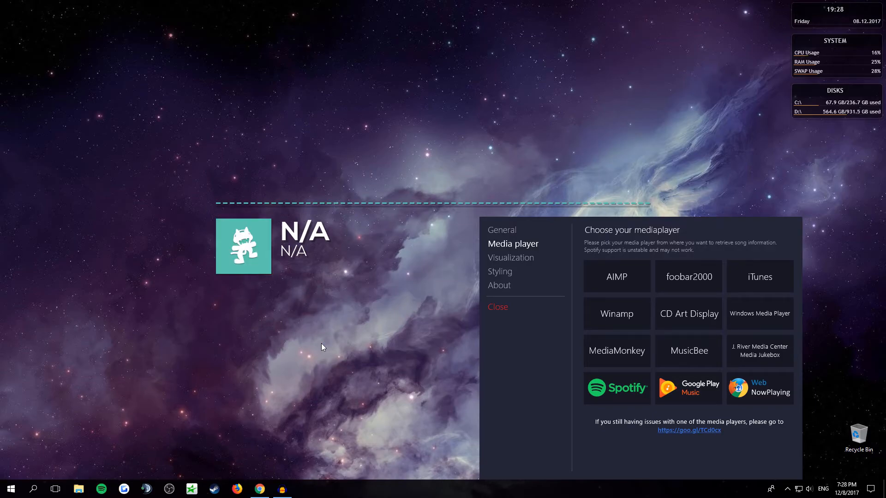
Switch to Spotify and back, then select the Spotify source tile again.
{"action": "left_click", "coordinate": [101, 489]}
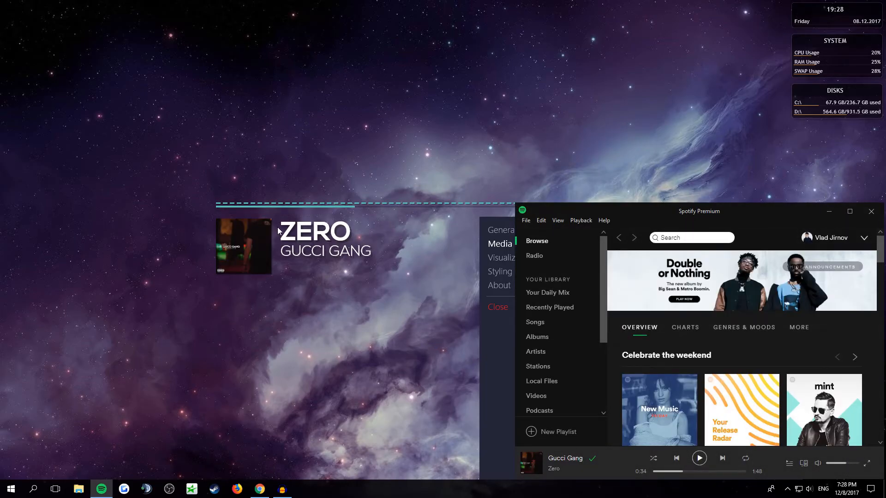
{"action": "left_click", "coordinate": [513, 243]}
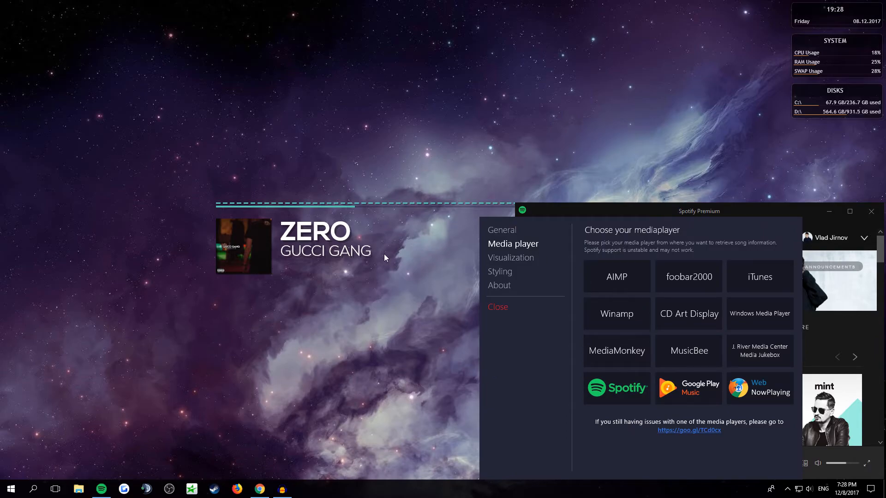
{"action": "mouse_move", "coordinate": [617, 388]}
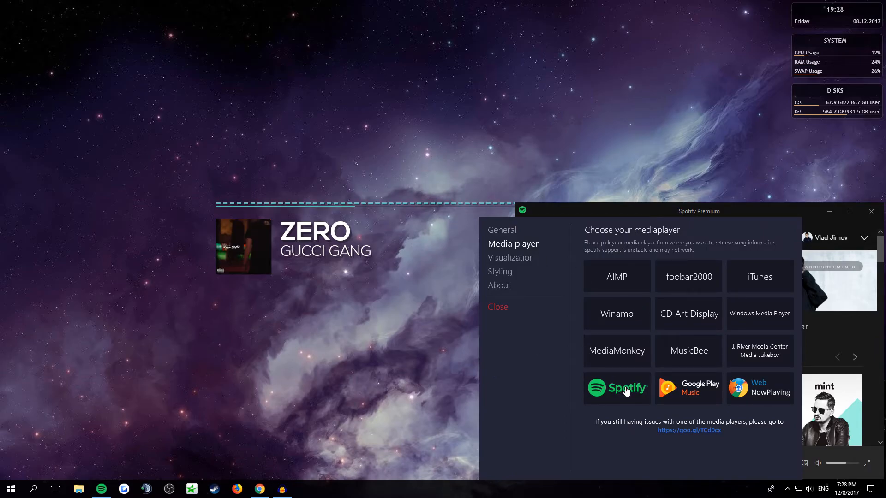
{"action": "left_click", "coordinate": [617, 277]}
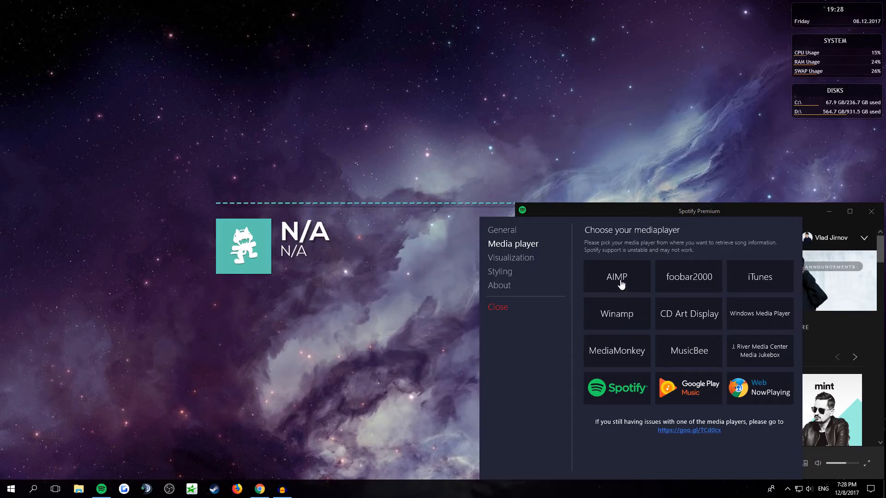
{"action": "mouse_move", "coordinate": [540, 327]}
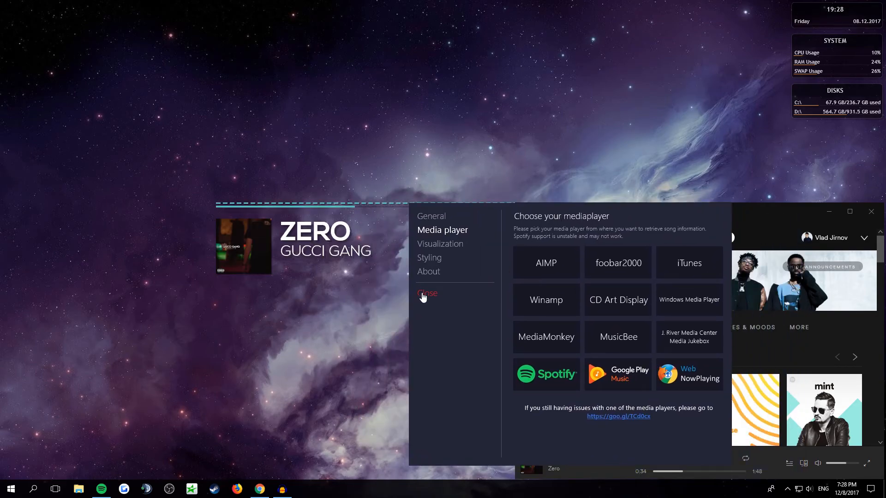
Close the Monstercat settings panel and resume Gucci Gang in Spotify.
{"action": "left_click", "coordinate": [427, 294]}
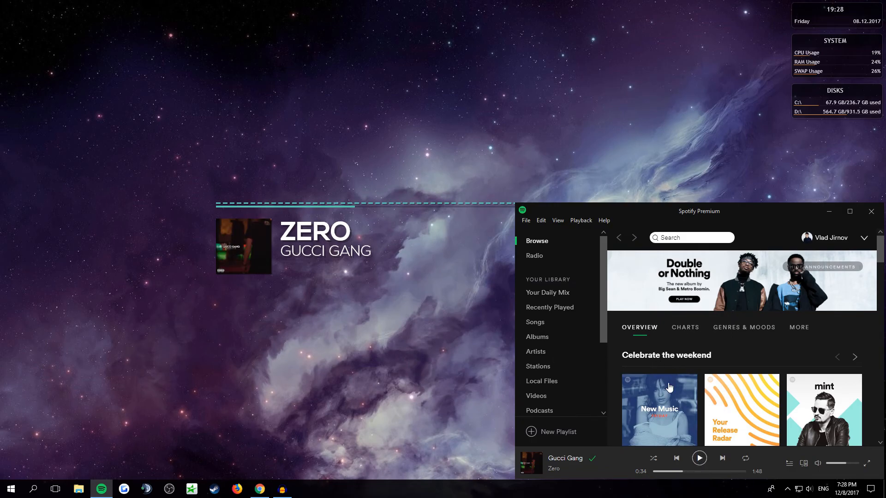
{"action": "mouse_move", "coordinate": [699, 458]}
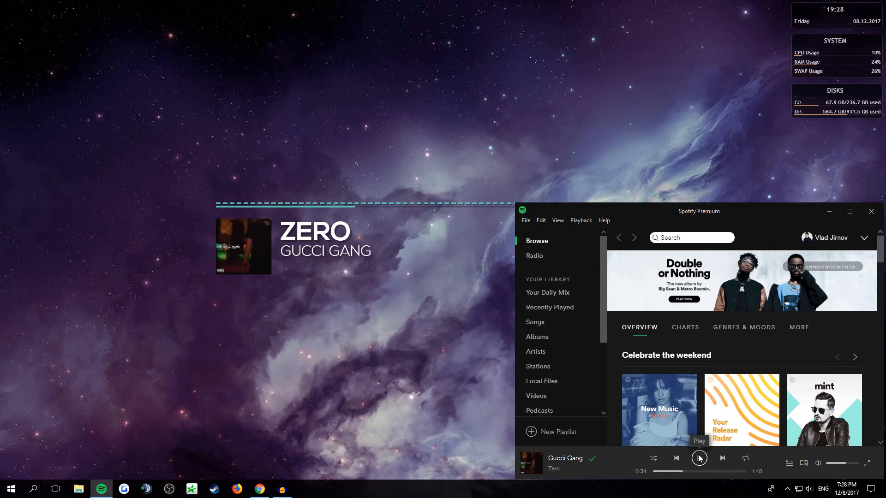
{"action": "left_click", "coordinate": [699, 458]}
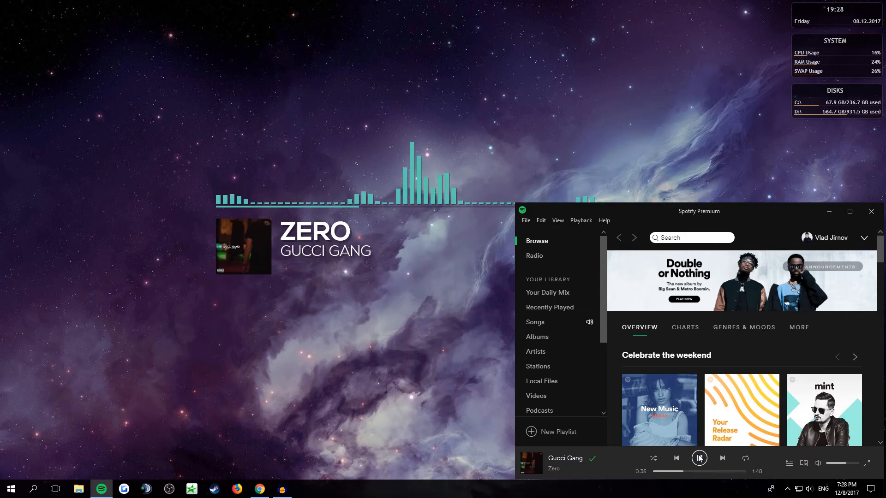